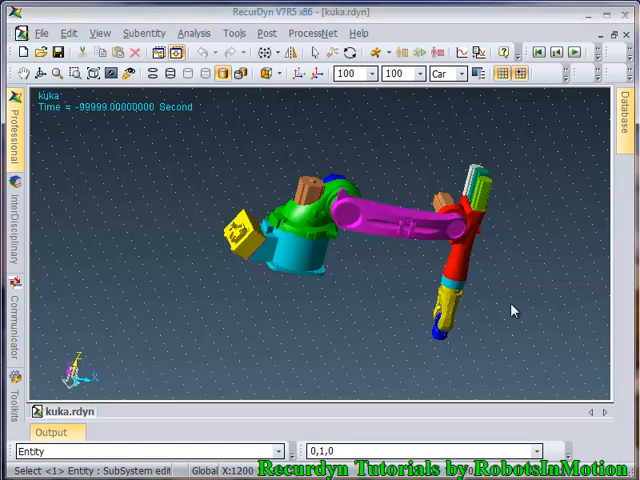
{"action": "mouse_move", "coordinate": [496, 292]}
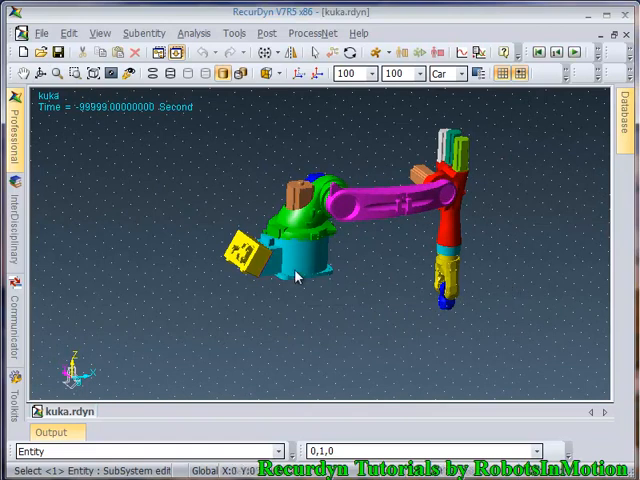
{"action": "mouse_move", "coordinate": [296, 292]}
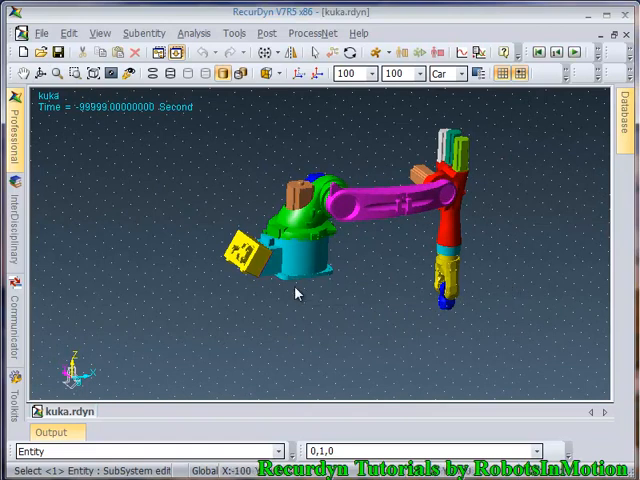
{"action": "mouse_move", "coordinate": [252, 302]}
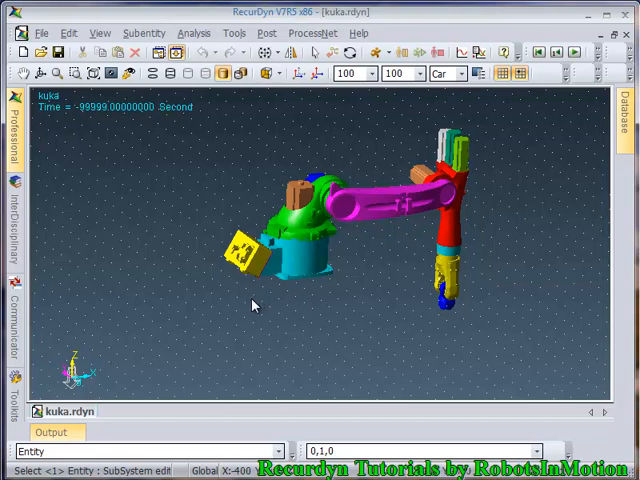
{"action": "mouse_move", "coordinate": [210, 272]}
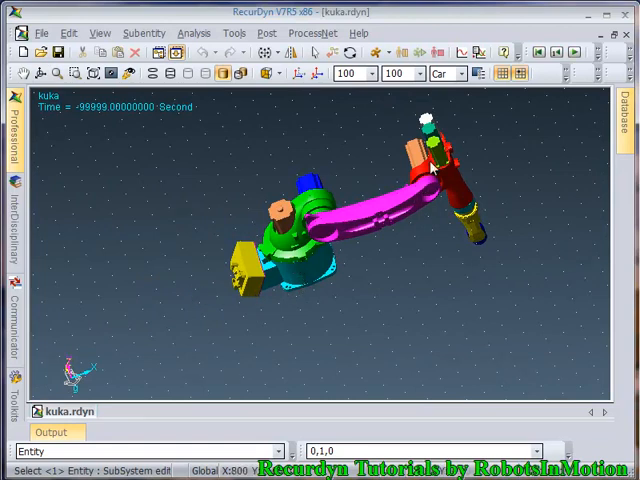
{"action": "mouse_move", "coordinate": [312, 306]}
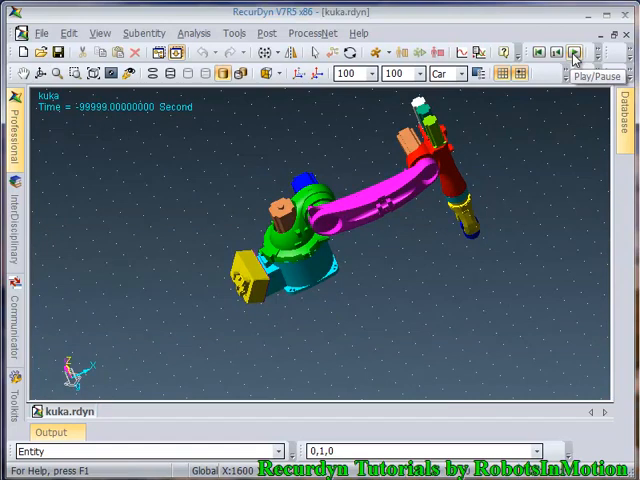
Pause the running robot animation and confirm initializing the model position.
{"action": "left_click", "coordinate": [574, 52]}
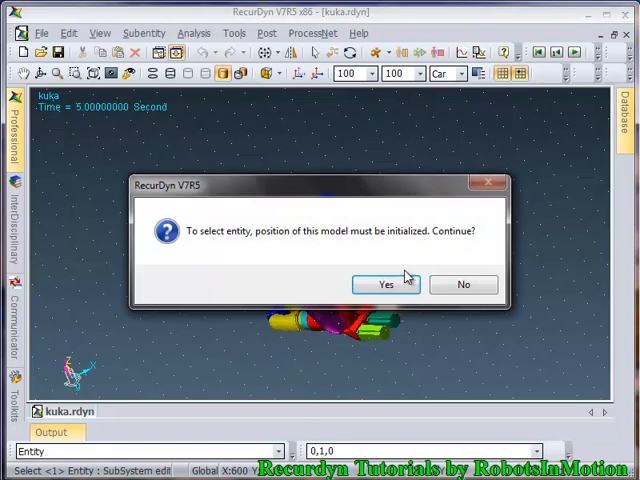
{"action": "left_click", "coordinate": [386, 284]}
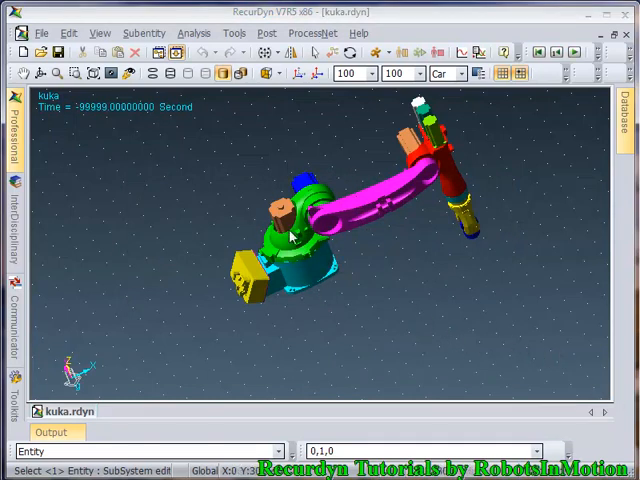
{"action": "mouse_move", "coordinate": [516, 268]}
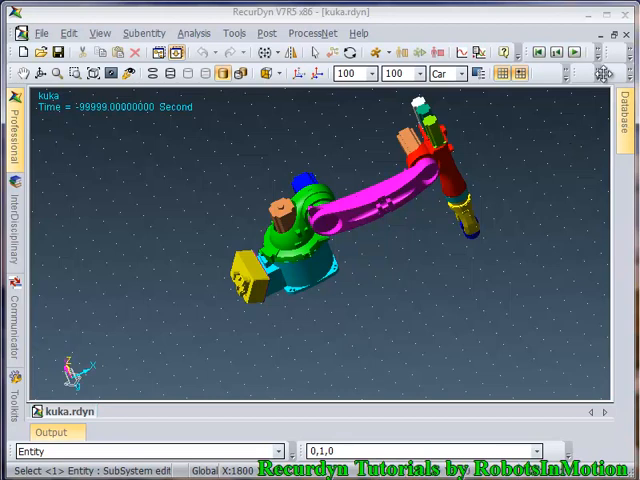
Create a new model named kuka1 with newton/kilogram/millimeter/second units.
{"action": "left_click", "coordinate": [40, 32]}
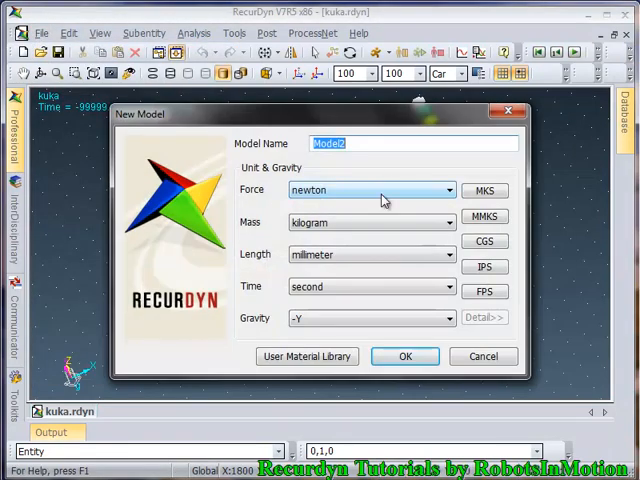
{"action": "type", "text": "kuka1"}
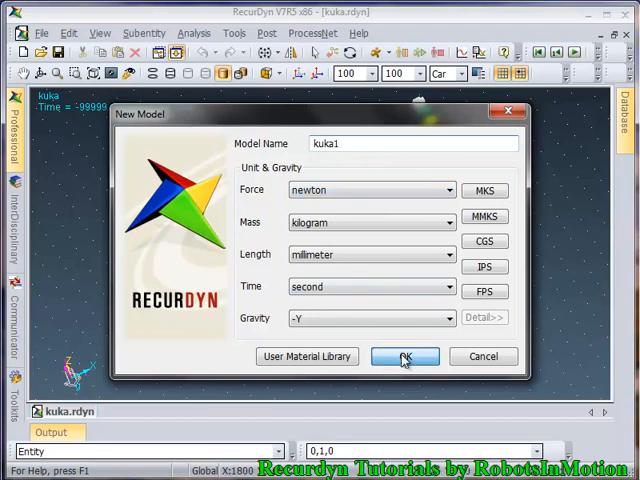
{"action": "left_click", "coordinate": [404, 356]}
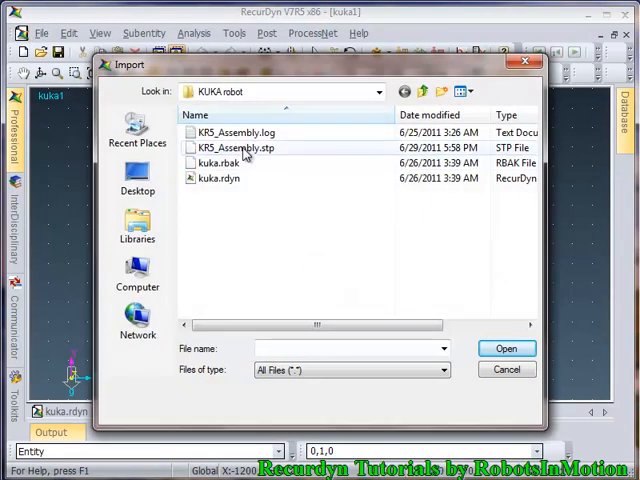
Import KRS_Assembly.stp from the KUKA robot folder into the kuka1 model.
{"action": "left_click", "coordinate": [238, 148]}
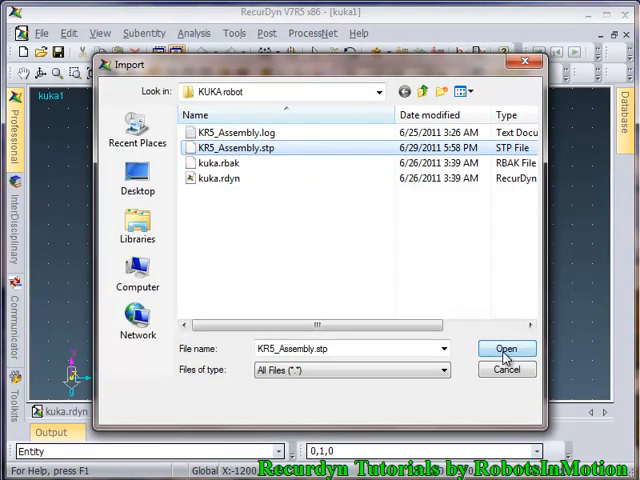
{"action": "left_click", "coordinate": [508, 348]}
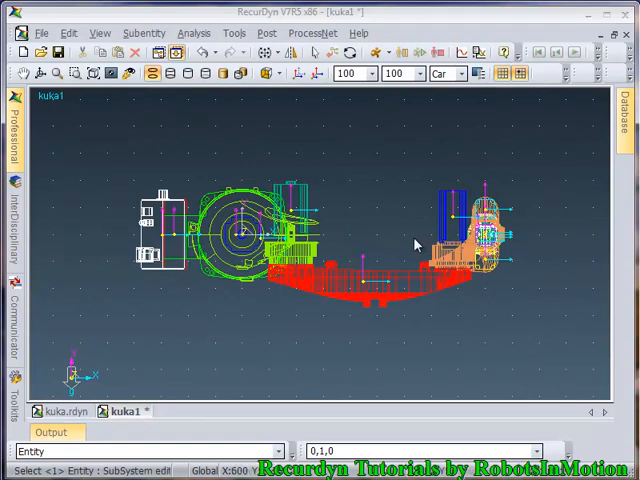
{"action": "mouse_move", "coordinate": [224, 98]}
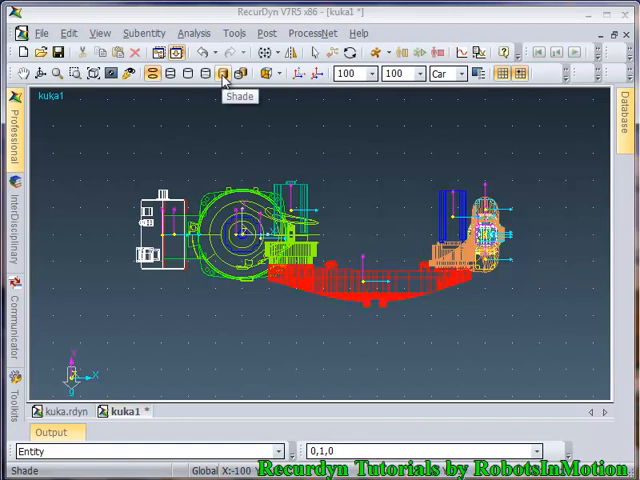
Switch the imported robot to shaded solid rendering.
{"action": "left_click", "coordinate": [222, 72]}
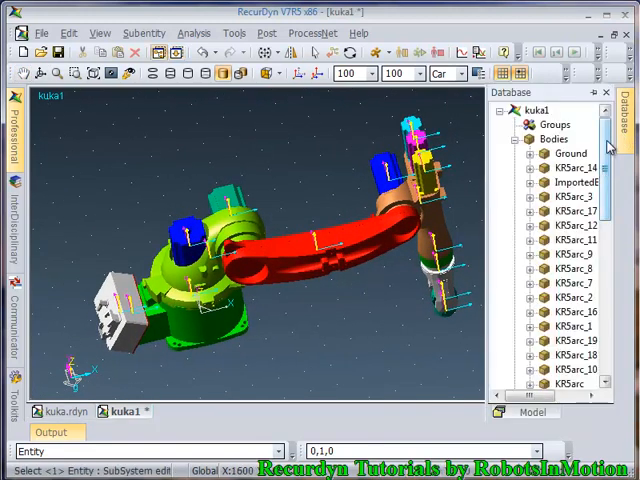
{"action": "scroll", "scroll_direction": "down", "scroll_amount": 3}
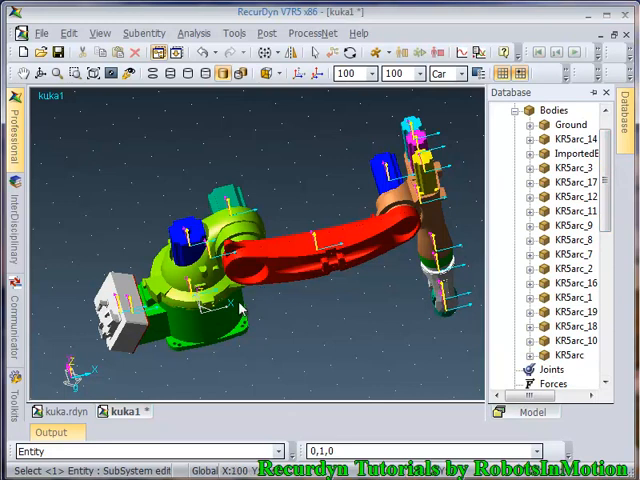
{"action": "mouse_move", "coordinate": [178, 328]}
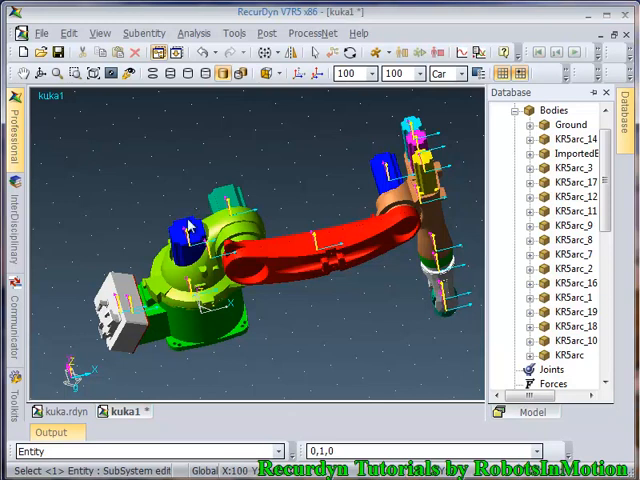
{"action": "mouse_move", "coordinate": [212, 340]}
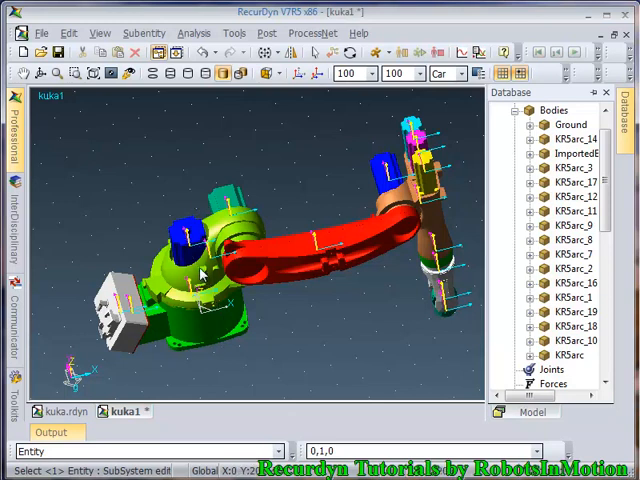
{"action": "mouse_move", "coordinate": [196, 204]}
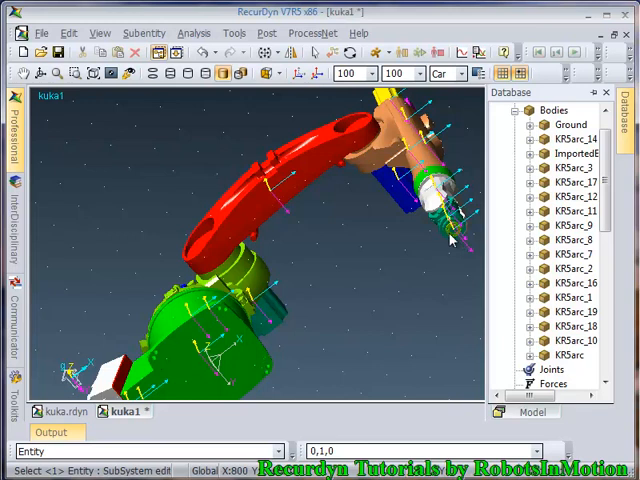
{"action": "mouse_move", "coordinate": [408, 252]}
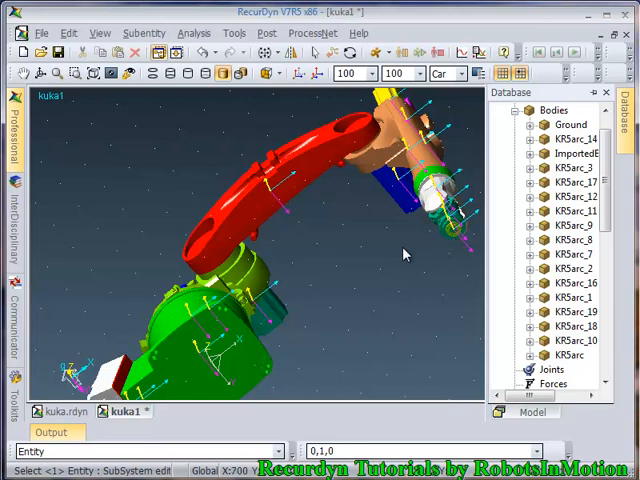
{"action": "left_click_drag", "start_coordinate": [404, 250], "coordinate": [408, 316]}
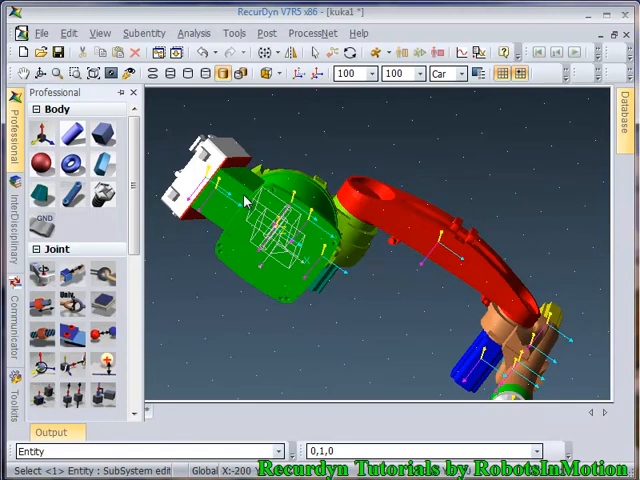
{"action": "mouse_move", "coordinate": [236, 196]}
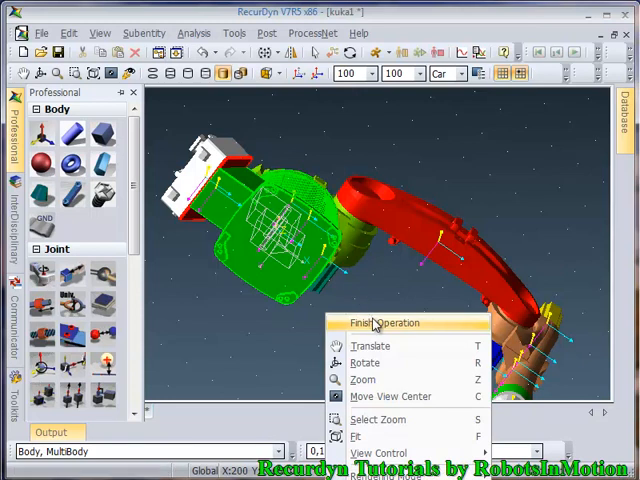
Finish picking the base parts to merge into a single body.
{"action": "left_click", "coordinate": [382, 322]}
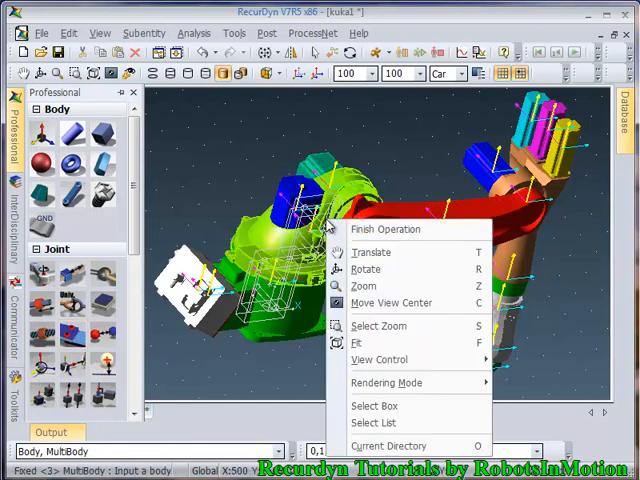
Combine the base parts and the red arm parts into bodies and finish the fixed-joint command.
{"action": "left_click", "coordinate": [384, 228]}
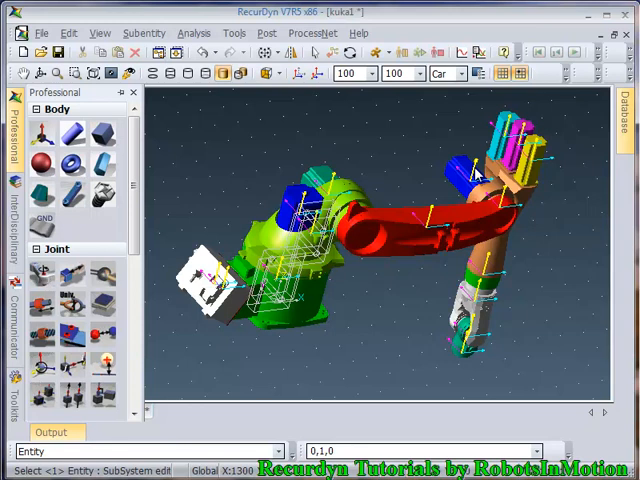
{"action": "mouse_move", "coordinate": [500, 202]}
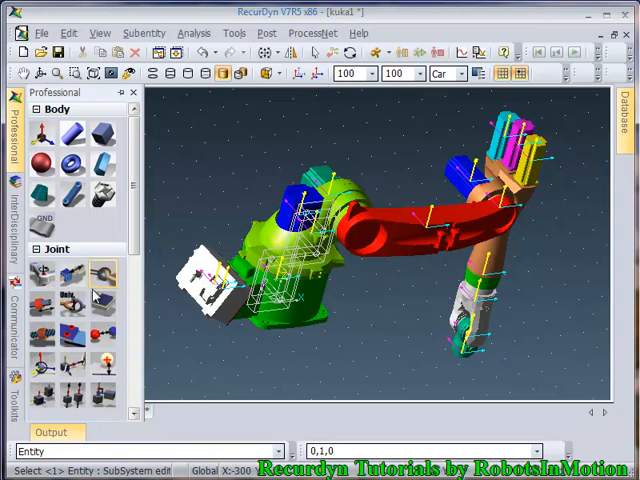
{"action": "left_click", "coordinate": [460, 170]}
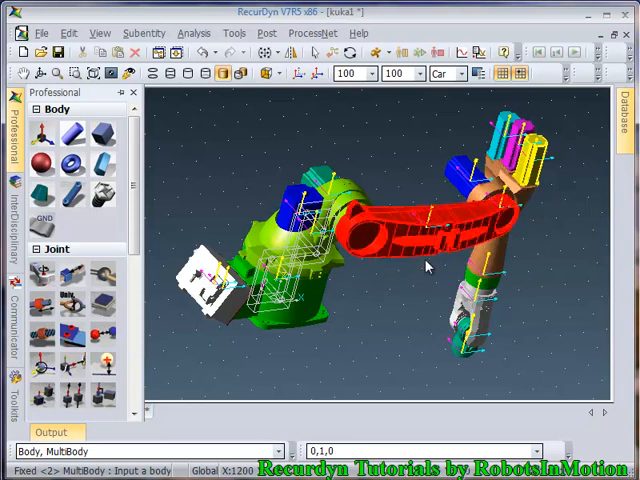
{"action": "right_click", "coordinate": [424, 264]}
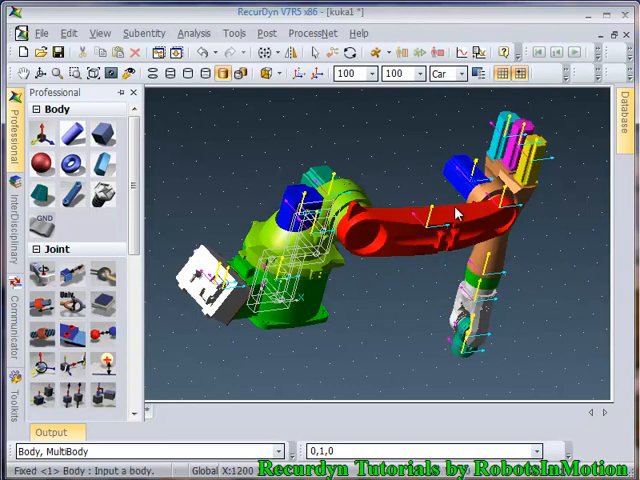
{"action": "right_click", "coordinate": [440, 224]}
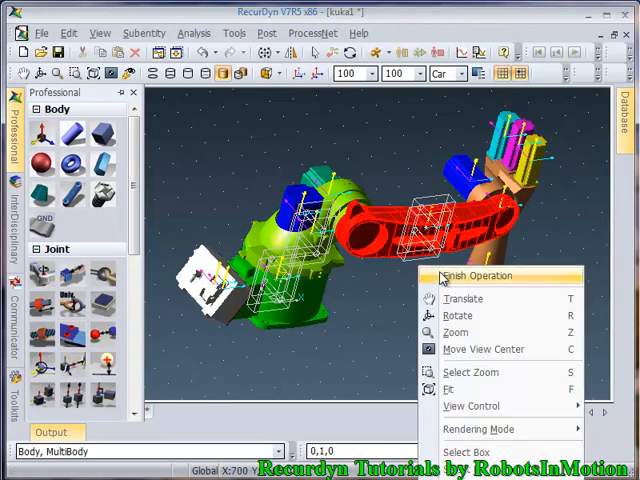
{"action": "left_click", "coordinate": [476, 276]}
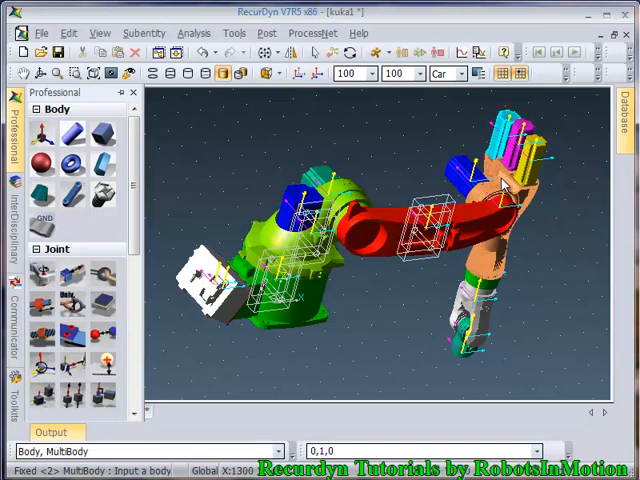
{"action": "right_click", "coordinate": [504, 184]}
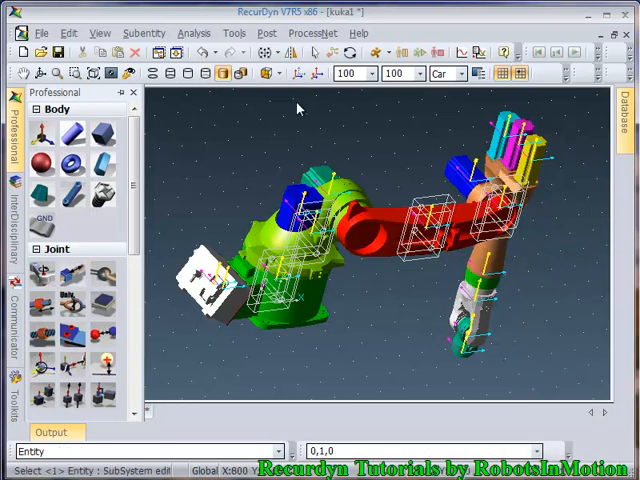
Set Icon Size and Marker Size to 10 so the robot geometry shows clearly.
{"action": "left_click", "coordinate": [300, 72]}
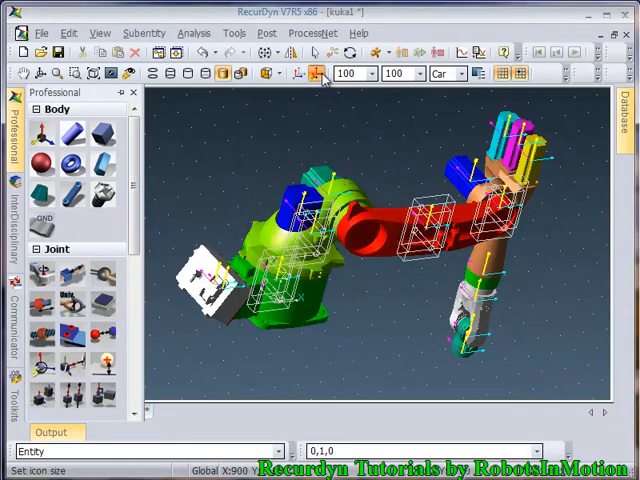
{"action": "left_click", "coordinate": [318, 72]}
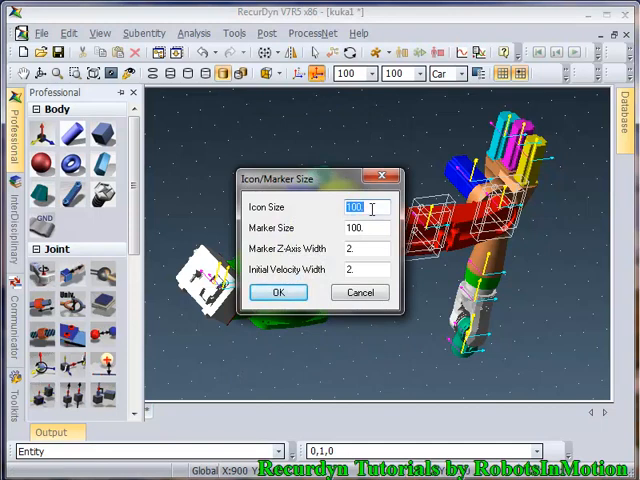
{"action": "type", "text": "10"}
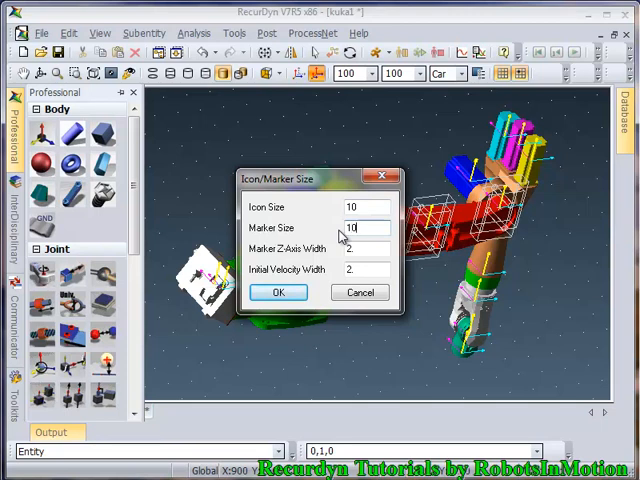
{"action": "left_click", "coordinate": [278, 292]}
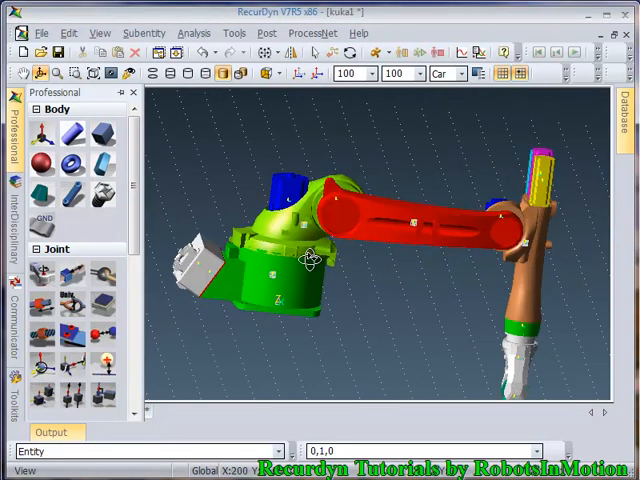
{"action": "left_click_drag", "start_coordinate": [310, 260], "coordinate": [276, 276]}
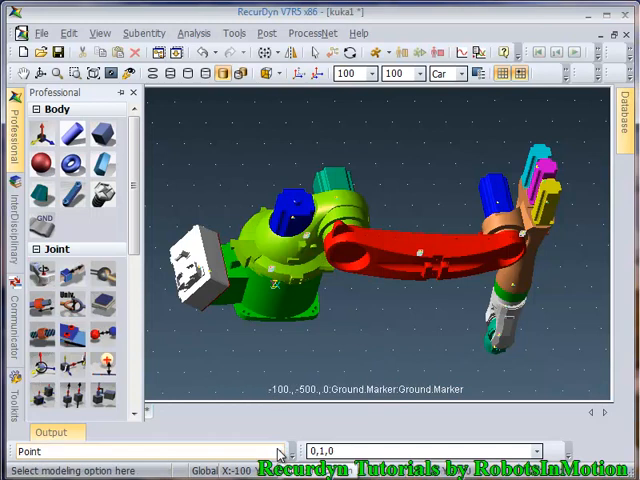
Define a revolute joint by Body, Body, Point, Direction between base and turret and set its axis.
{"action": "left_click", "coordinate": [144, 452]}
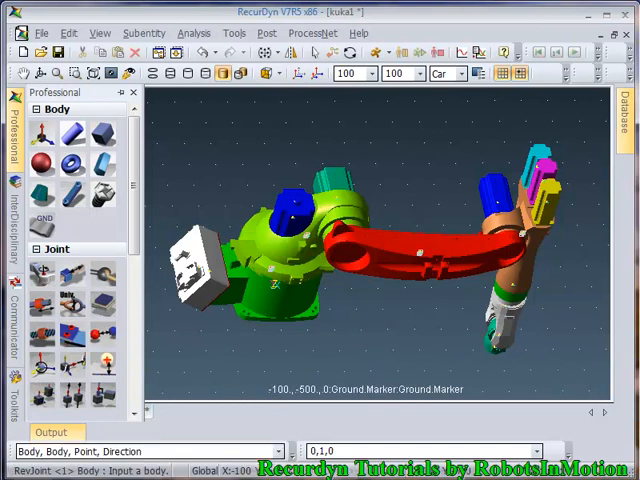
{"action": "left_click", "coordinate": [284, 290]}
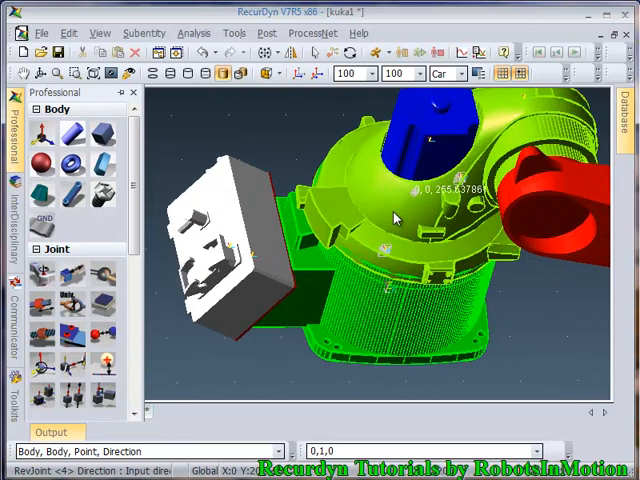
{"action": "left_click", "coordinate": [420, 452]}
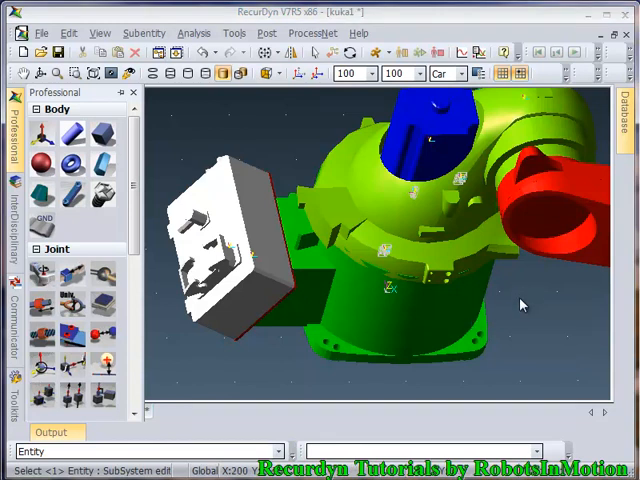
{"action": "mouse_move", "coordinate": [520, 300]}
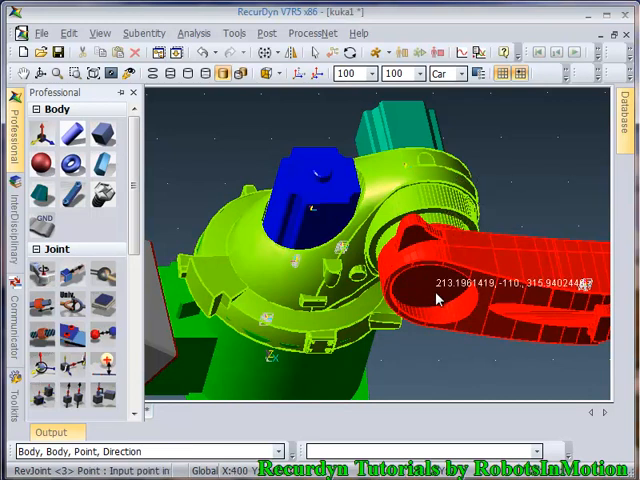
{"action": "mouse_move", "coordinate": [410, 176]}
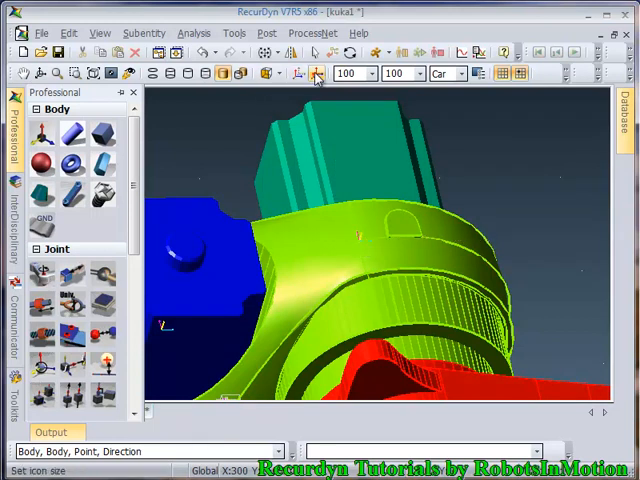
Raise the Icon Size to 50 in the Icon/Marker Size settings.
{"action": "left_click", "coordinate": [318, 72]}
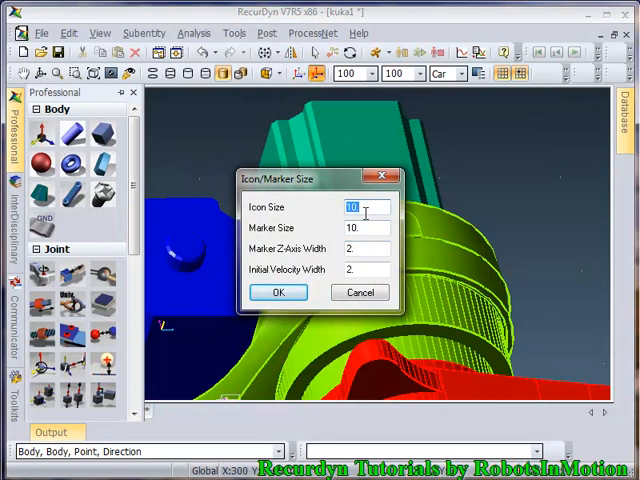
{"action": "type", "text": "50"}
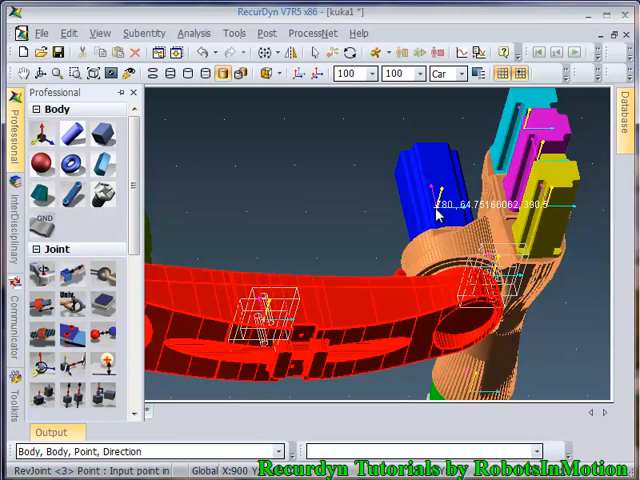
Place the elbow revolute joint with direction 0,1,0 and set the wrist joint point on the teal body.
{"action": "left_click", "coordinate": [436, 196]}
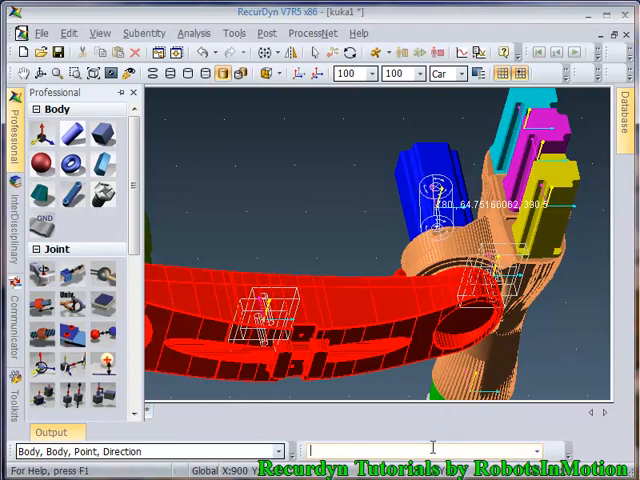
{"action": "type", "text": "0,1"}
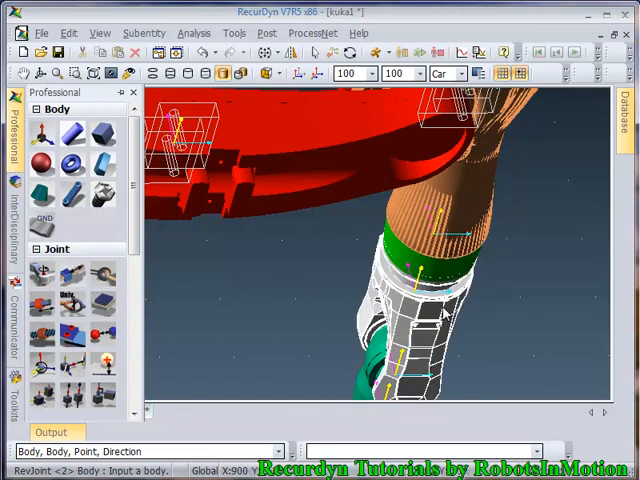
{"action": "left_click", "coordinate": [436, 240]}
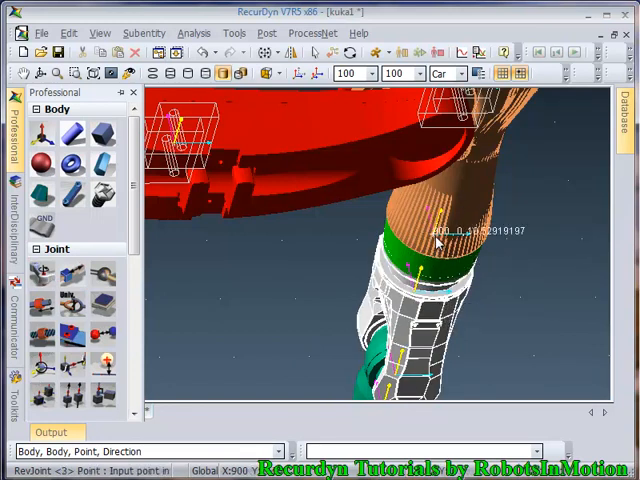
{"action": "left_click", "coordinate": [432, 240]}
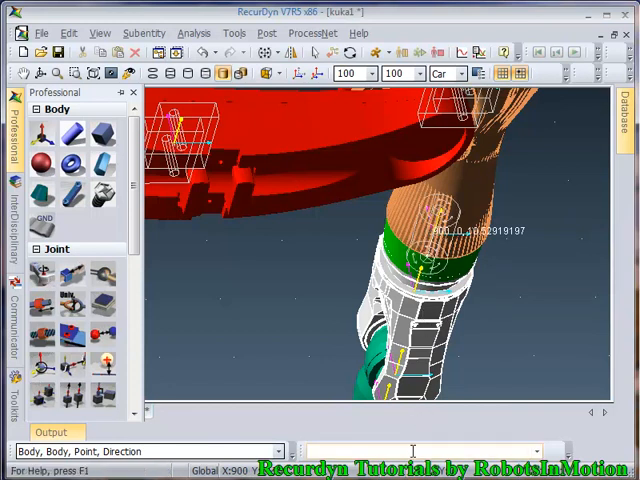
{"action": "type", "text": "0,"}
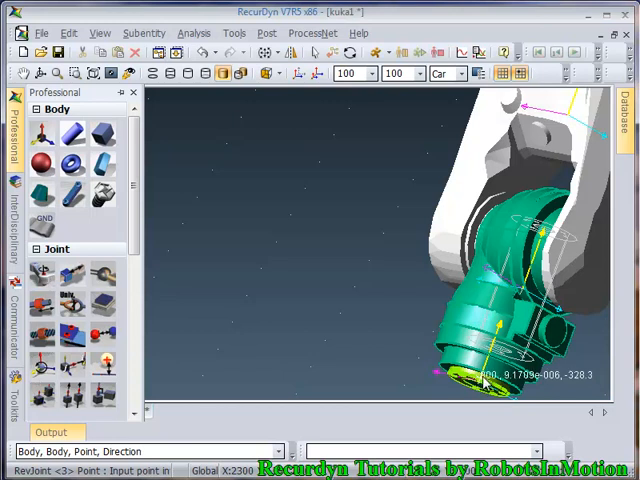
Place a revolute joint on the cyan gripper flange with axis direction 0,0,1.
{"action": "left_click", "coordinate": [478, 384]}
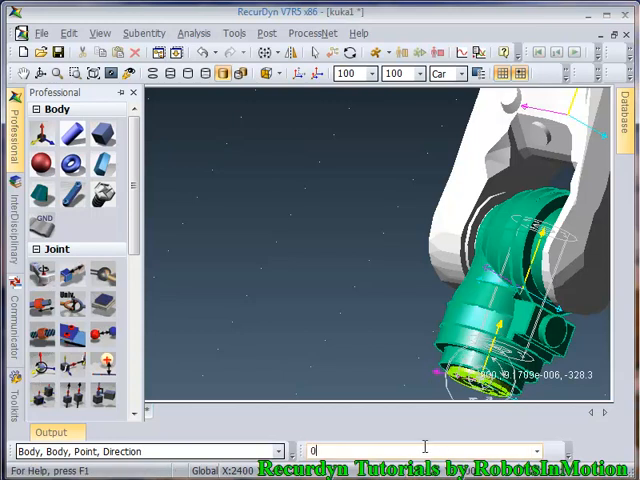
{"action": "type", "text": ",0,1"}
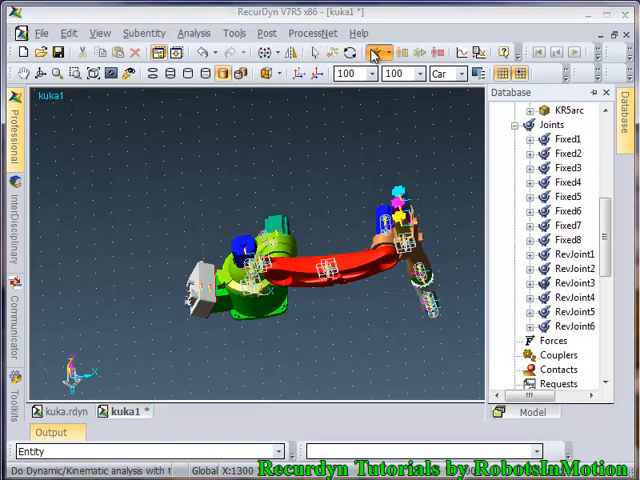
Run a dynamic analysis with End Time 5 and Step 100, saving the model as kuka1.rdyn.
{"action": "left_click", "coordinate": [372, 52]}
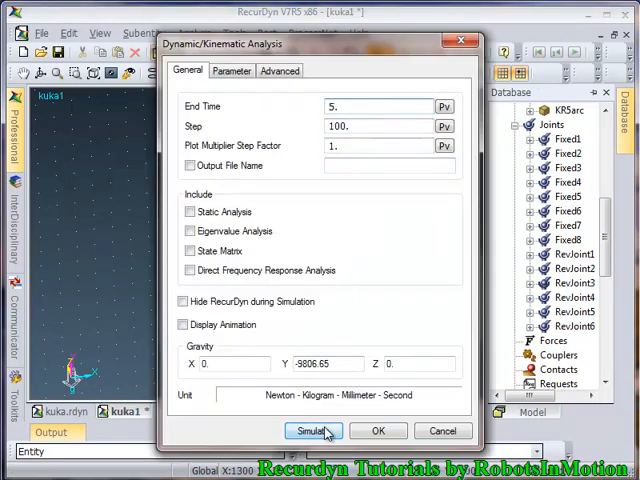
{"action": "left_click", "coordinate": [312, 432]}
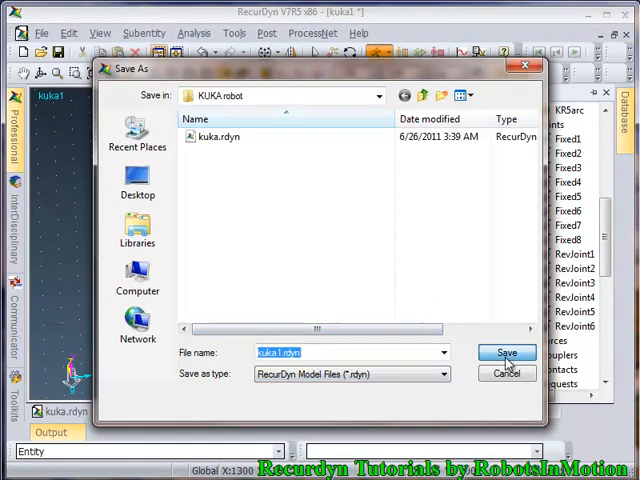
{"action": "left_click", "coordinate": [506, 352]}
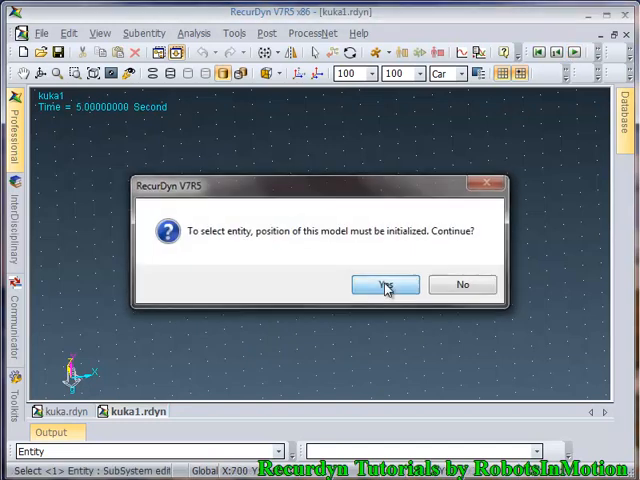
Reset the model to its initial position and dismiss the analysis settings.
{"action": "left_click", "coordinate": [386, 284]}
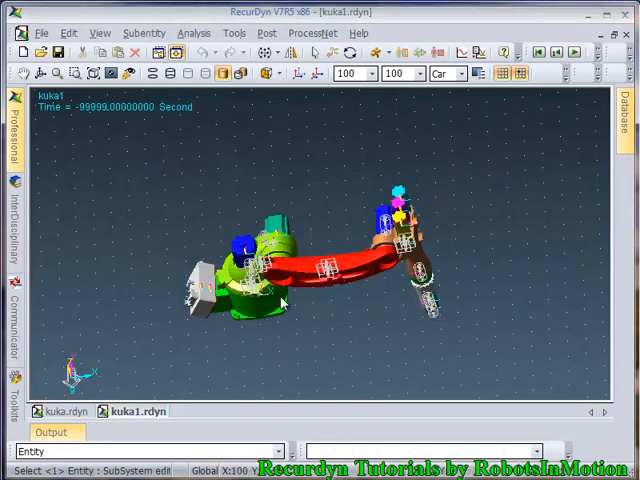
{"action": "mouse_move", "coordinate": [264, 348]}
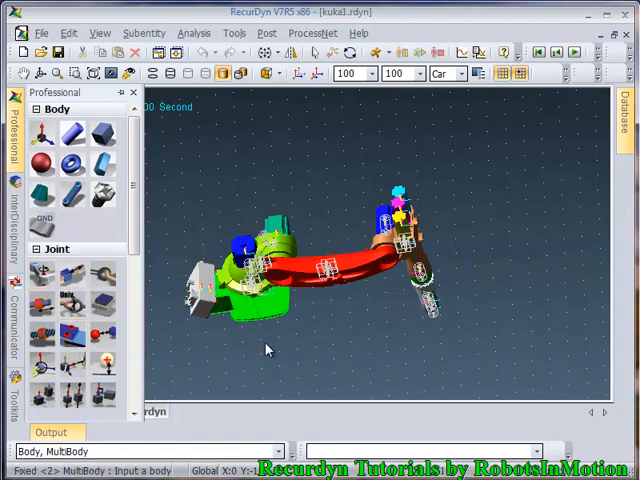
{"action": "right_click", "coordinate": [352, 326]}
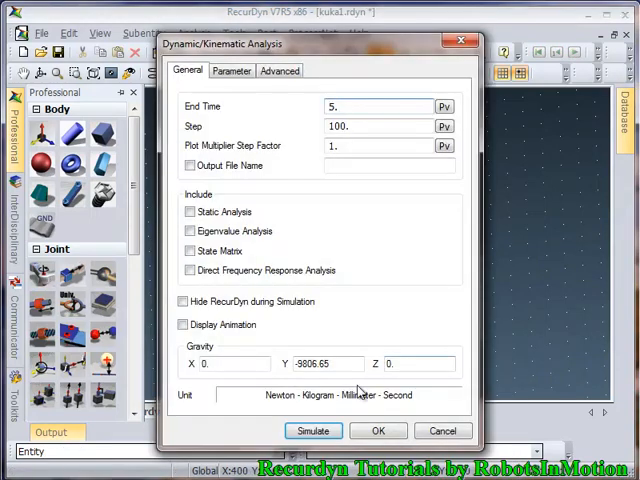
{"action": "left_click", "coordinate": [312, 430]}
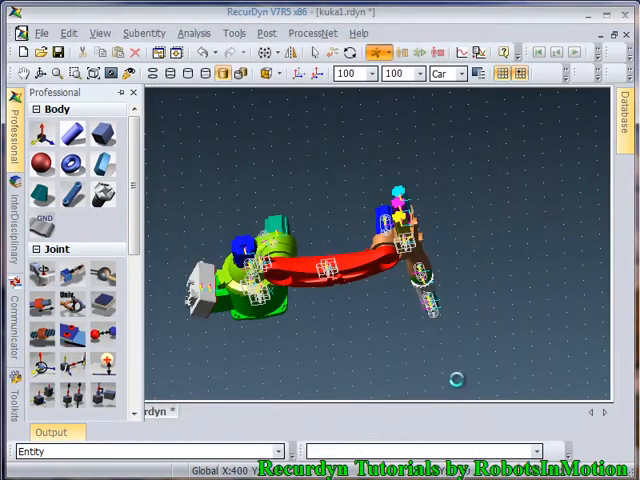
{"action": "mouse_move", "coordinate": [308, 194]}
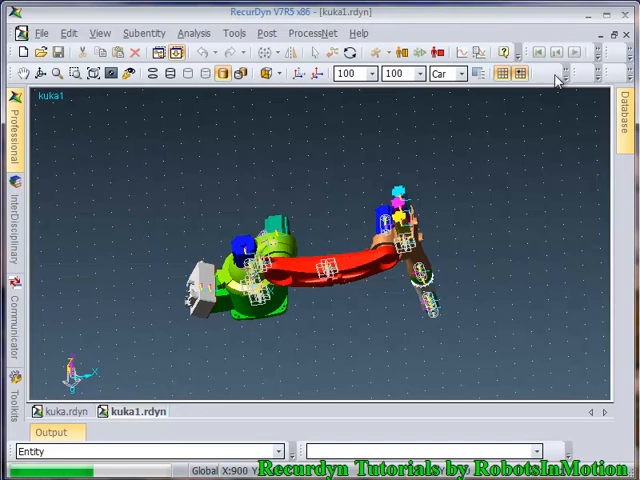
Play and stop the gravity-collapse animation, then agree to reinitialize the model position.
{"action": "left_click", "coordinate": [576, 52]}
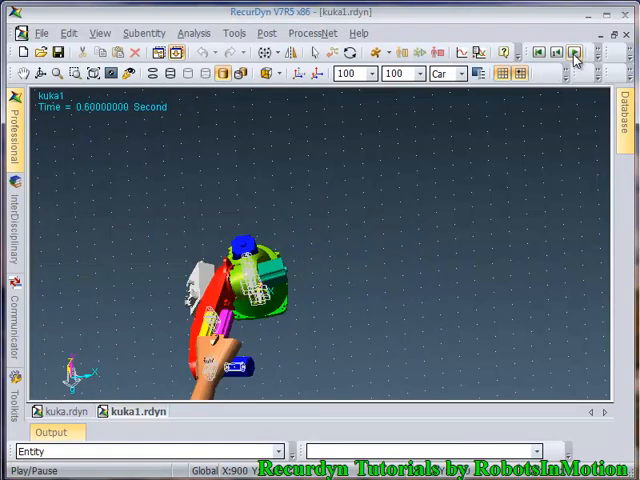
{"action": "left_click", "coordinate": [576, 52]}
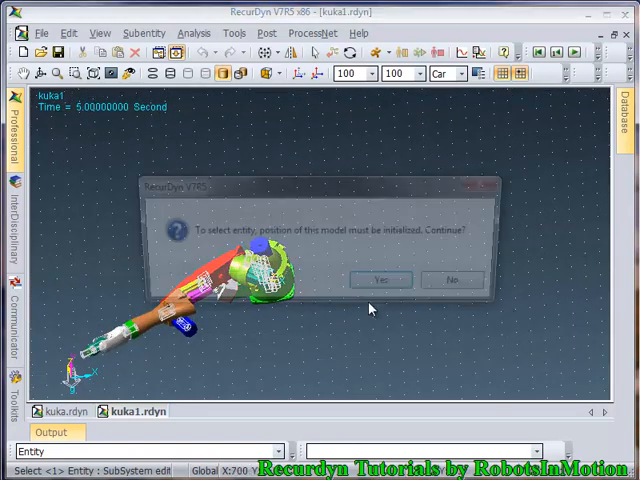
{"action": "left_click", "coordinate": [380, 280]}
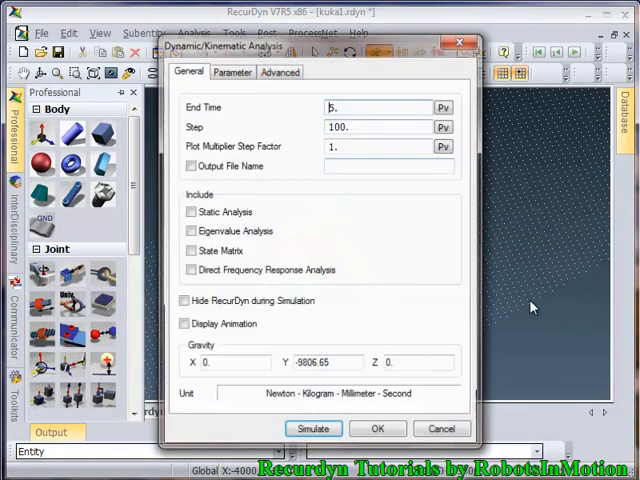
Close the analysis dialog without simulating, then play and stop the result to reach the reset prompt.
{"action": "left_click", "coordinate": [312, 428]}
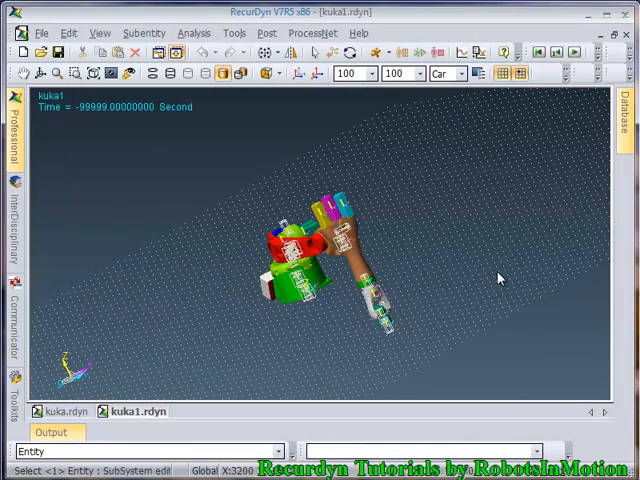
{"action": "left_click", "coordinate": [576, 52]}
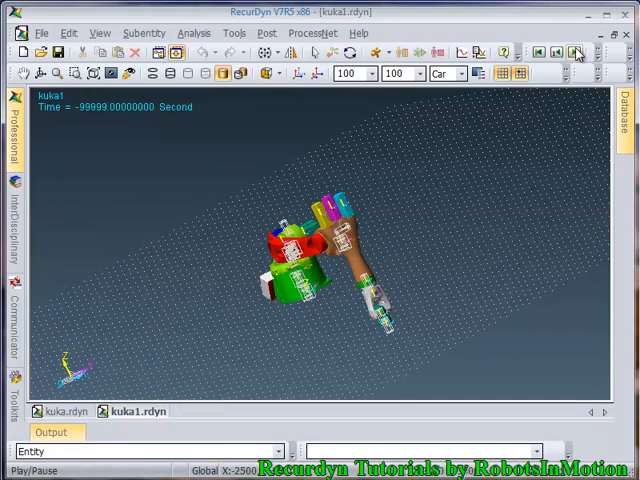
{"action": "left_click", "coordinate": [576, 52]}
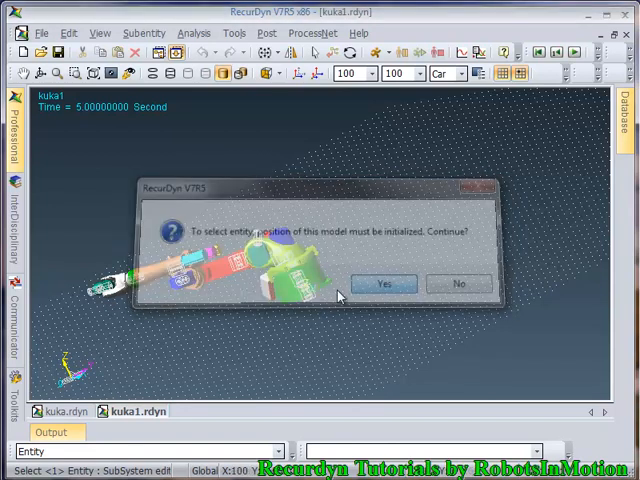
Reset the model, set gravity Y to 0 and Z to -9806.6, and simulate.
{"action": "left_click", "coordinate": [384, 284]}
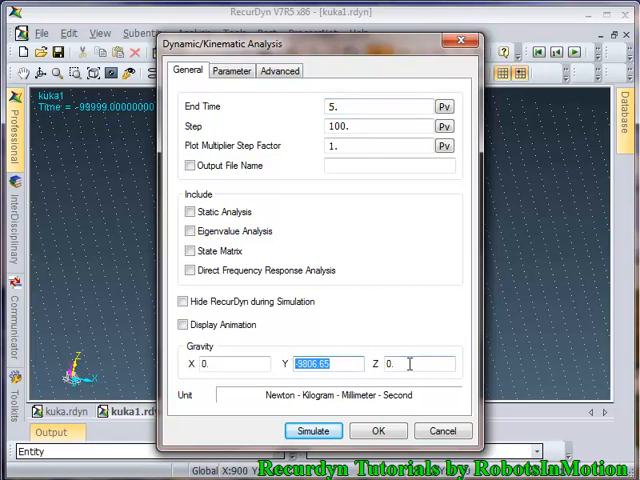
{"action": "type", "text": "0"}
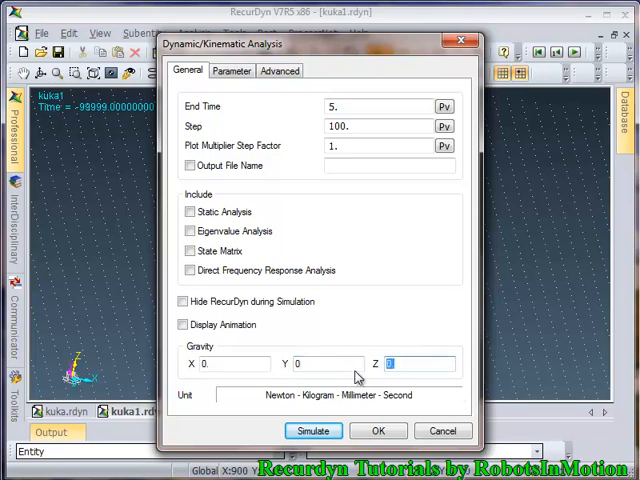
{"action": "type", "text": "-9806"}
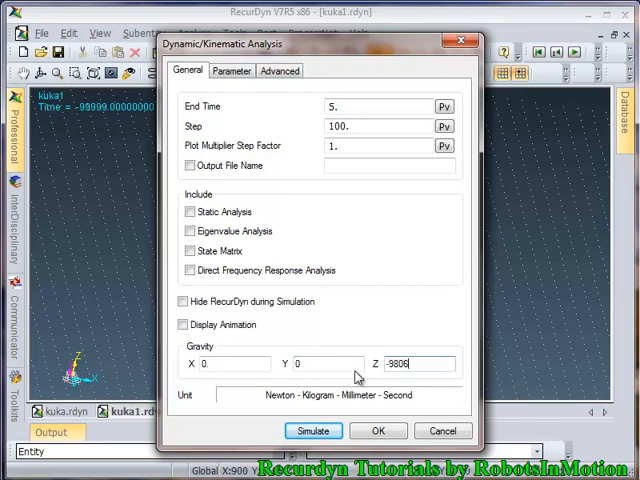
{"action": "left_click", "coordinate": [420, 364]}
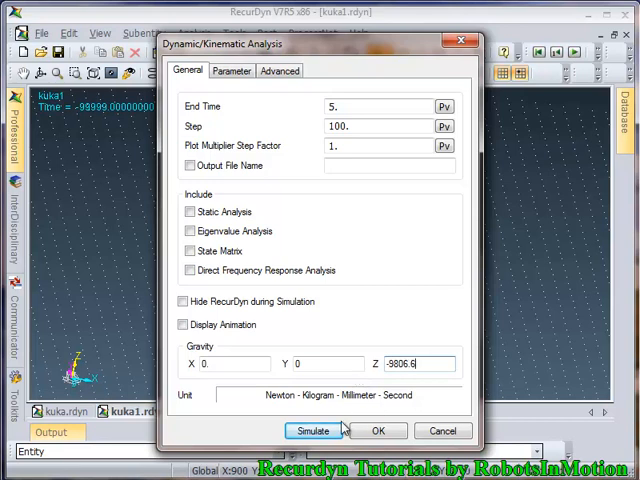
{"action": "left_click", "coordinate": [312, 430]}
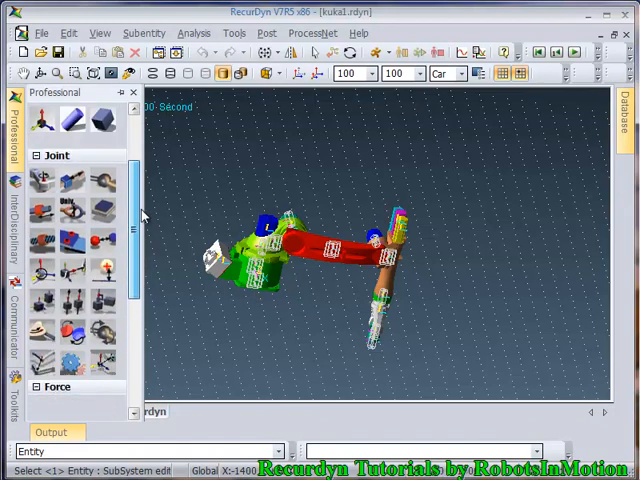
Define a Solid Contact between two neighbouring link bodies from the Professional toolbar.
{"action": "scroll", "scroll_direction": "down", "scroll_amount": 3}
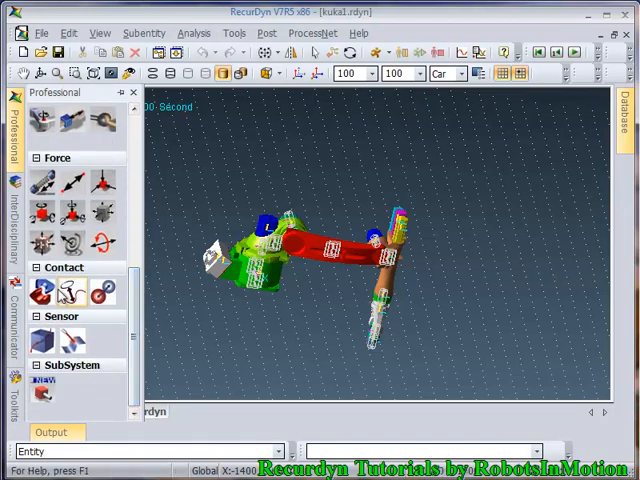
{"action": "mouse_move", "coordinate": [38, 296]}
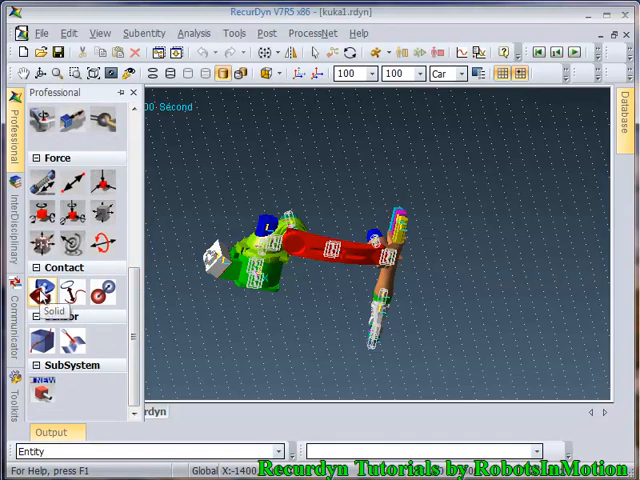
{"action": "left_click", "coordinate": [216, 270]}
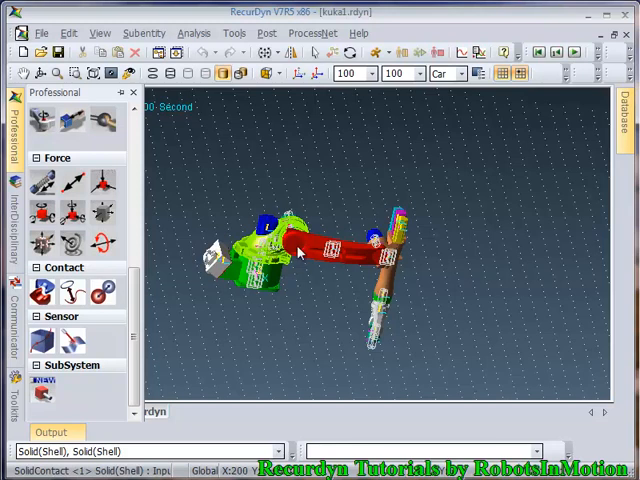
{"action": "left_click", "coordinate": [336, 256]}
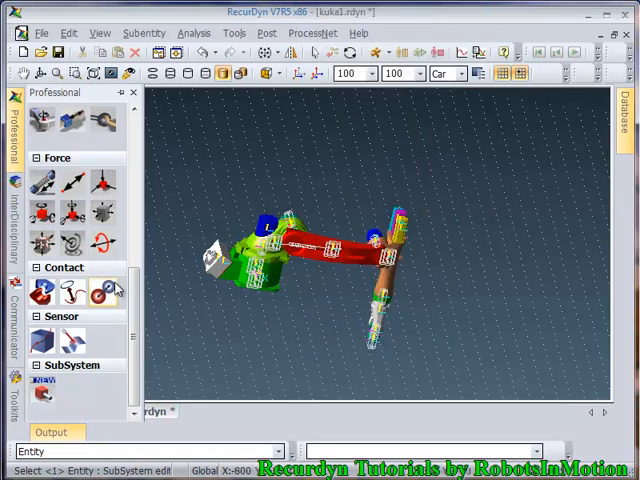
{"action": "mouse_move", "coordinate": [104, 292]}
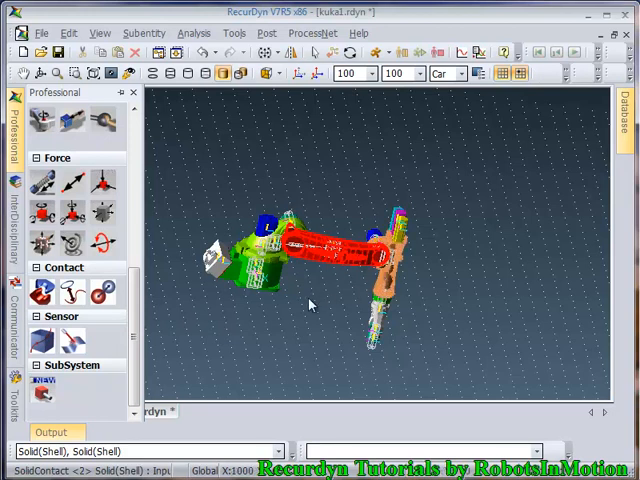
{"action": "mouse_move", "coordinate": [284, 312]}
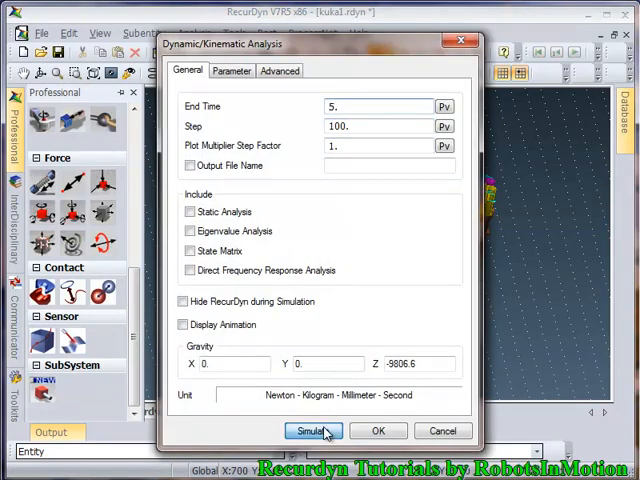
Simulate the 5-second run again with the link contacts in place.
{"action": "left_click", "coordinate": [312, 432]}
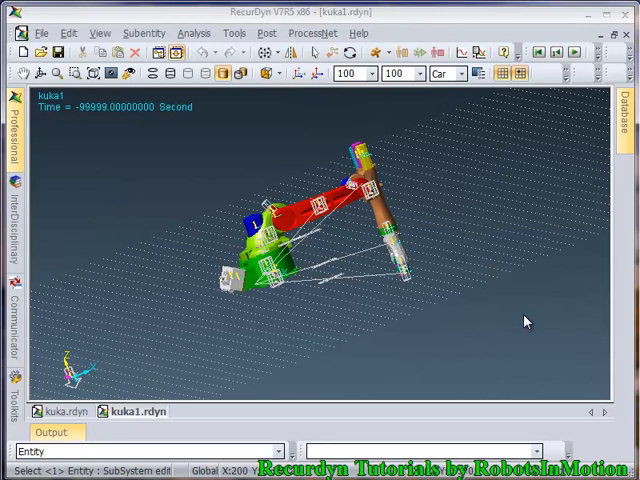
{"action": "mouse_move", "coordinate": [492, 324]}
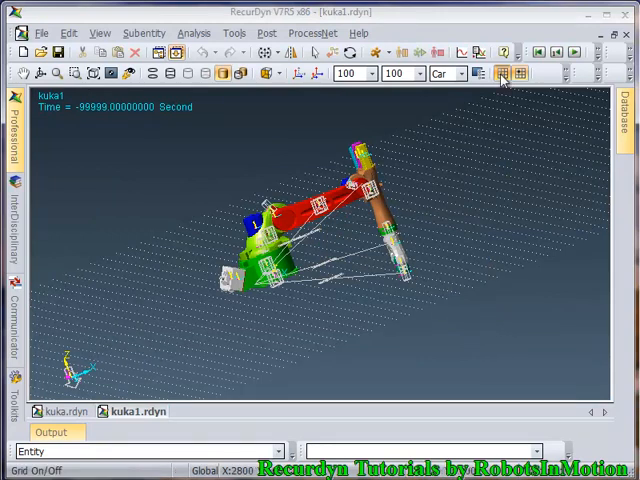
Reinitialize the model position and start playing the contact collision animation.
{"action": "left_click", "coordinate": [572, 52]}
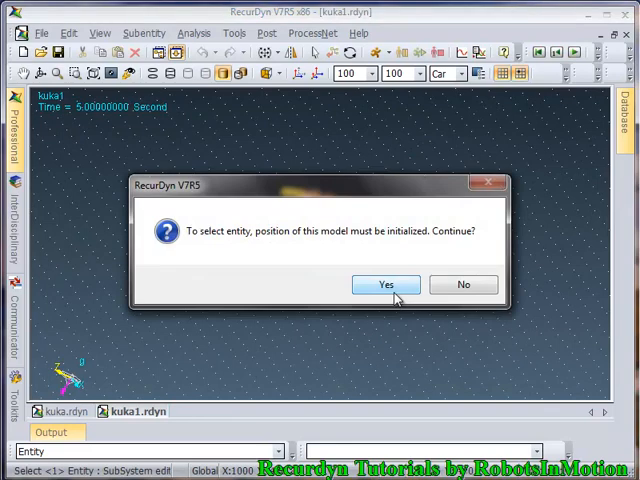
{"action": "left_click", "coordinate": [384, 284]}
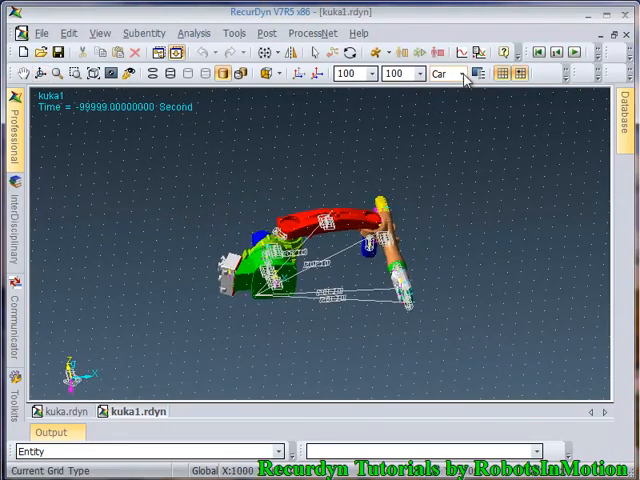
{"action": "left_click", "coordinate": [572, 52]}
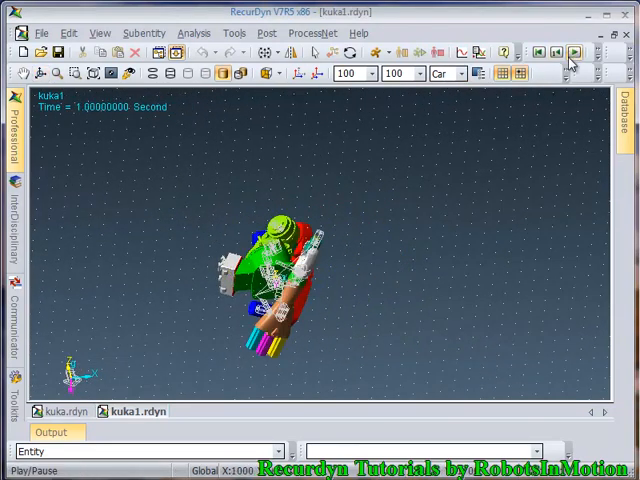
Stop playback of the contact animation.
{"action": "left_click", "coordinate": [576, 52]}
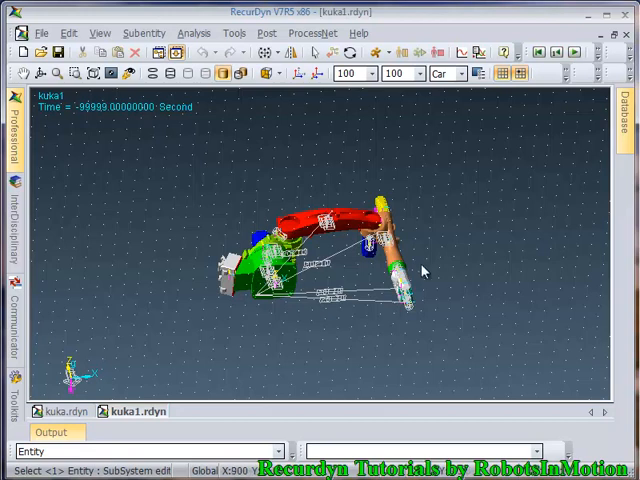
{"action": "mouse_move", "coordinate": [240, 300]}
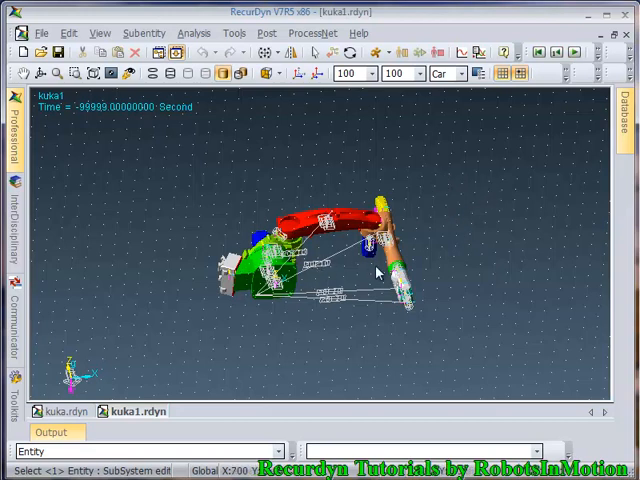
{"action": "mouse_move", "coordinate": [416, 270]}
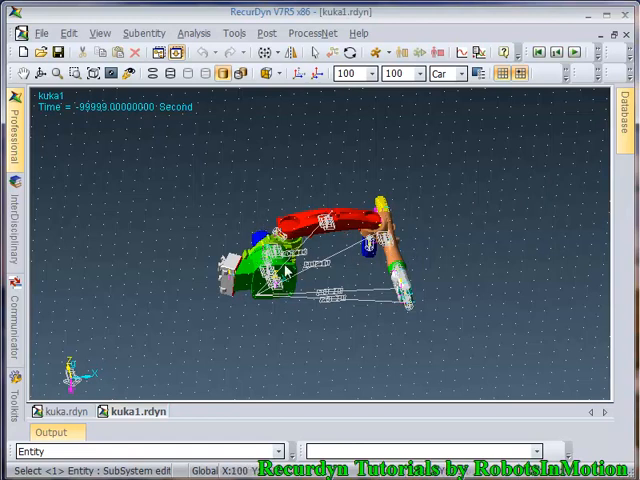
{"action": "mouse_move", "coordinate": [300, 236]}
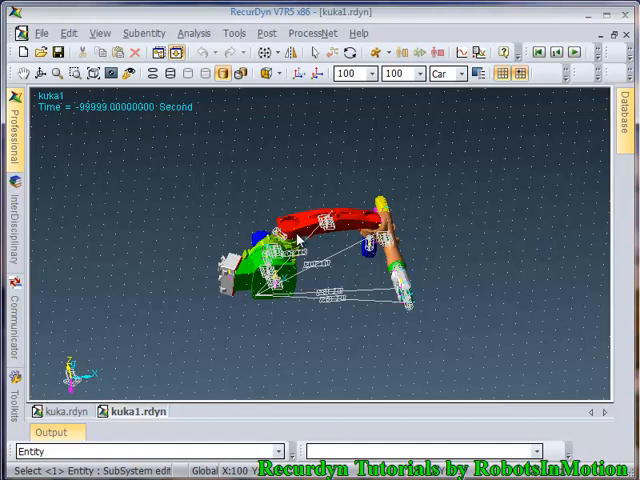
{"action": "mouse_move", "coordinate": [428, 288]}
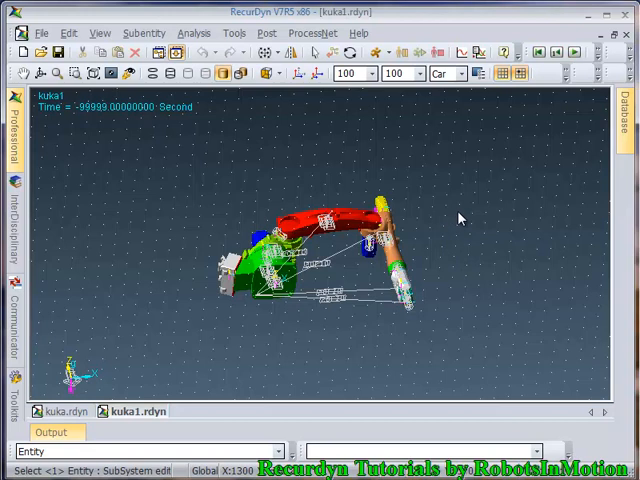
{"action": "mouse_move", "coordinate": [466, 208]}
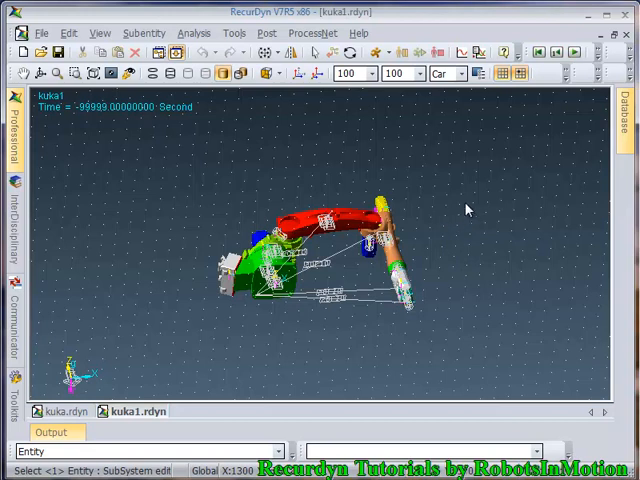